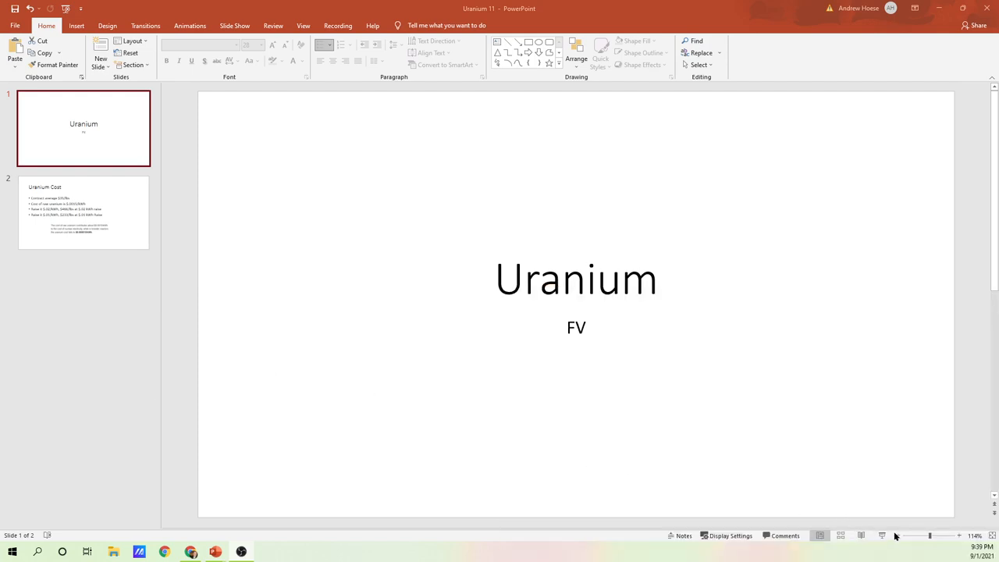
- Select the slide 2 thumbnail to show the Uranium Cost slide with its four price bullets
click(84, 213)
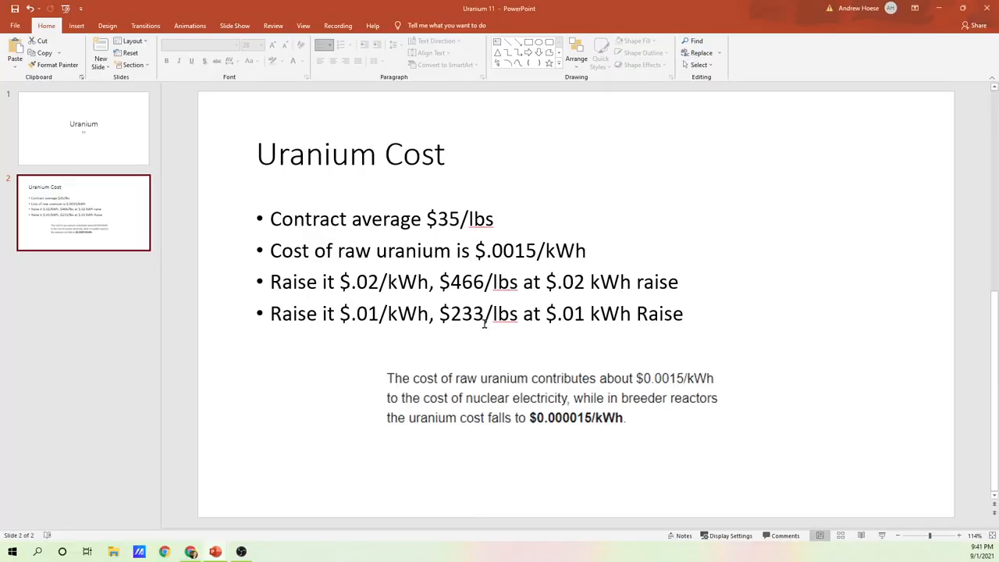